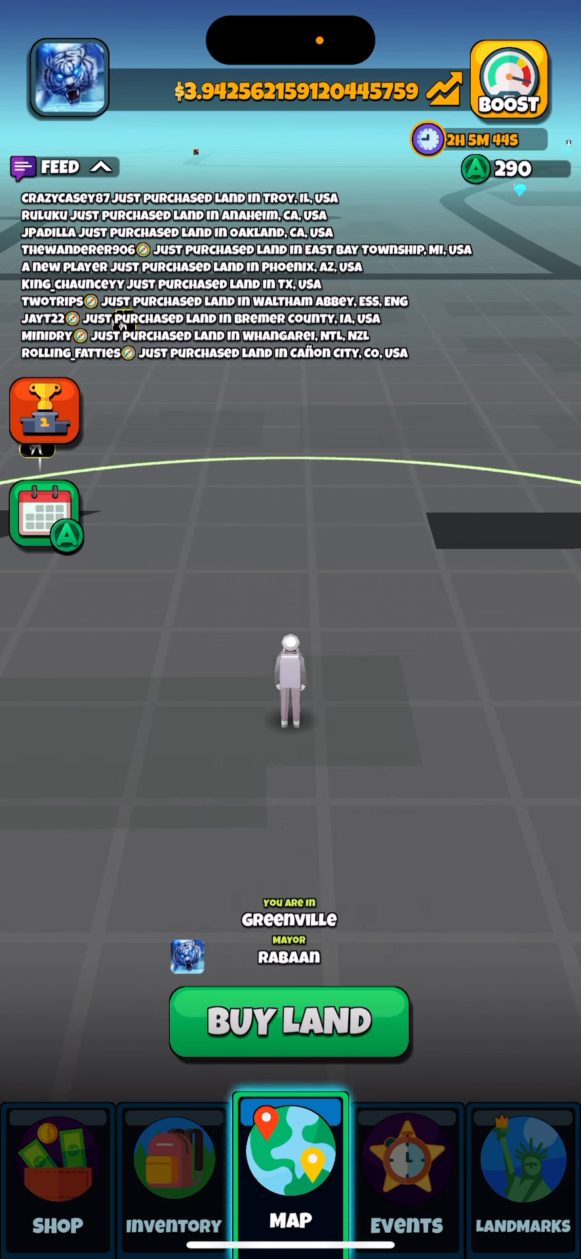
Leave Atlas Earth from the Greenville map screen and return to the home screen
left_click(510, 83)
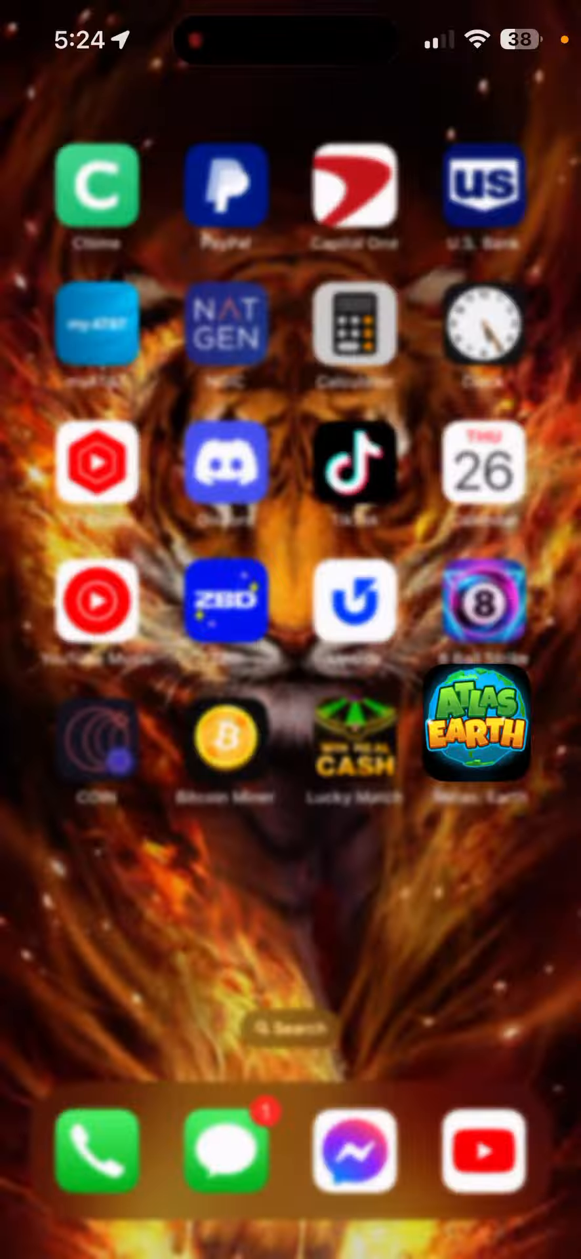
Launch Bitcoin Miner and dismiss the +237A% coin value message with Continue
left_click(227, 735)
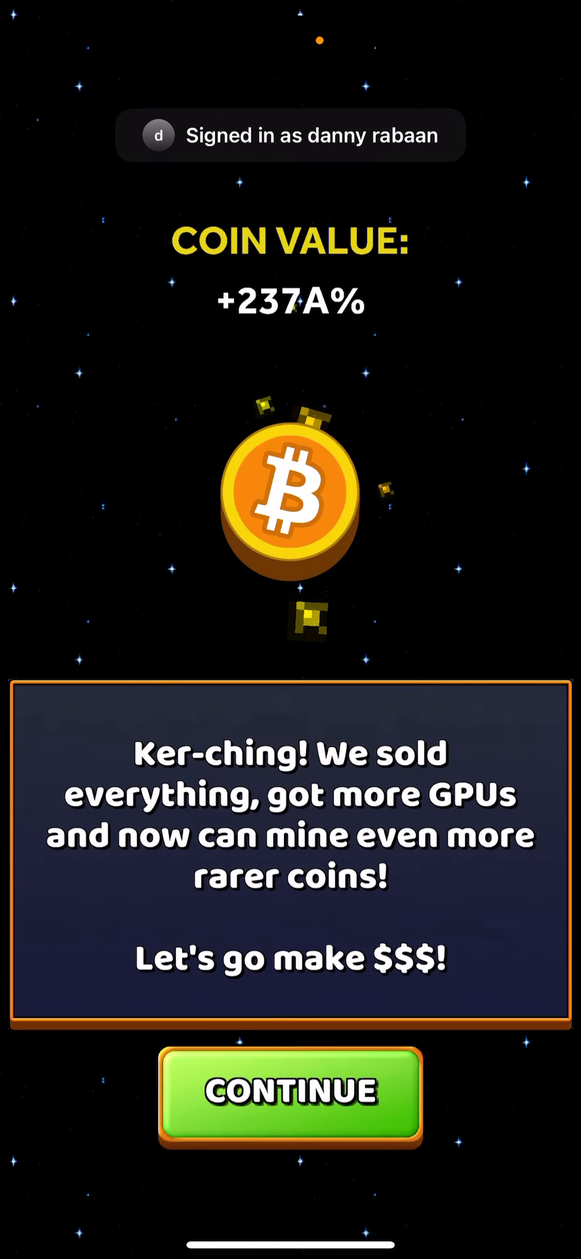
left_click(290, 1092)
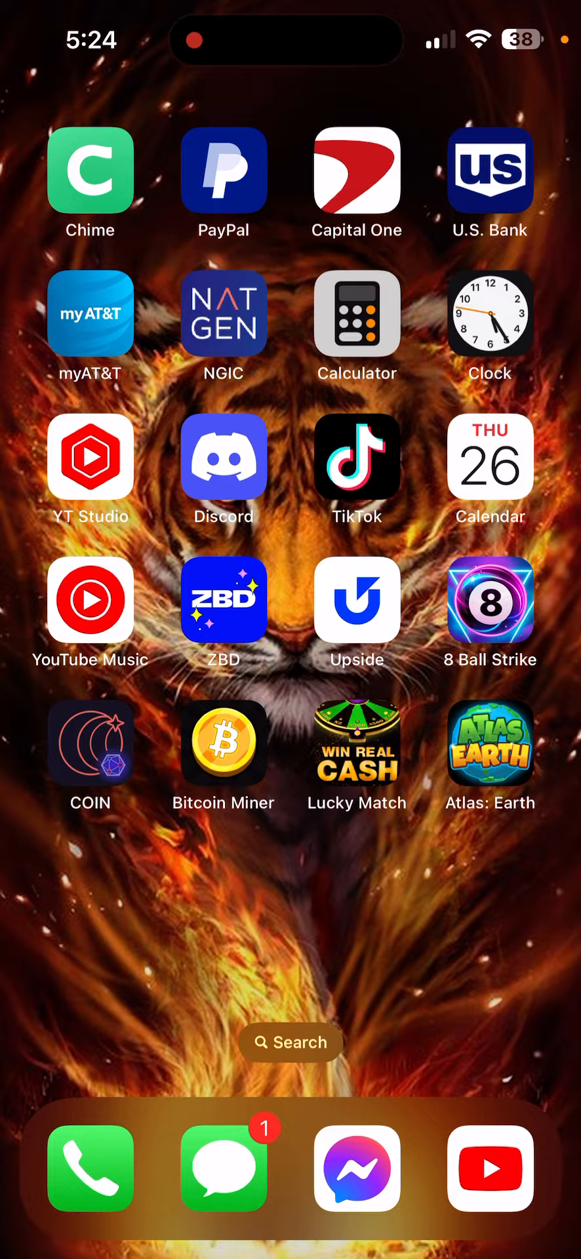
left_click(490, 599)
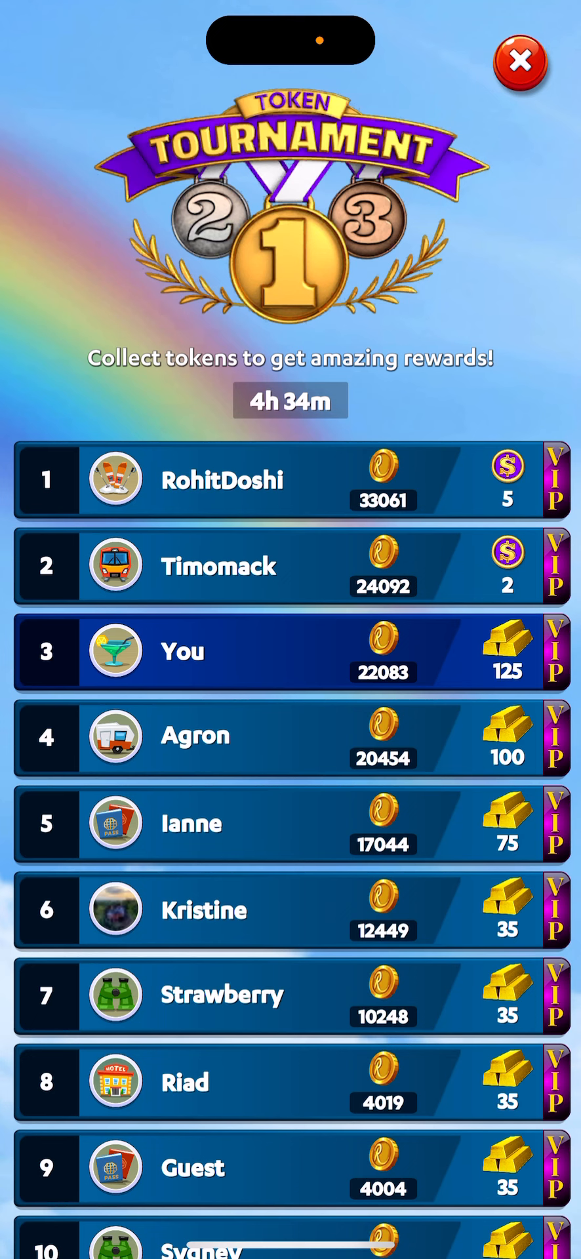
Close the Token Tournament leaderboard, view the stage 262 map, and return home
left_click(519, 63)
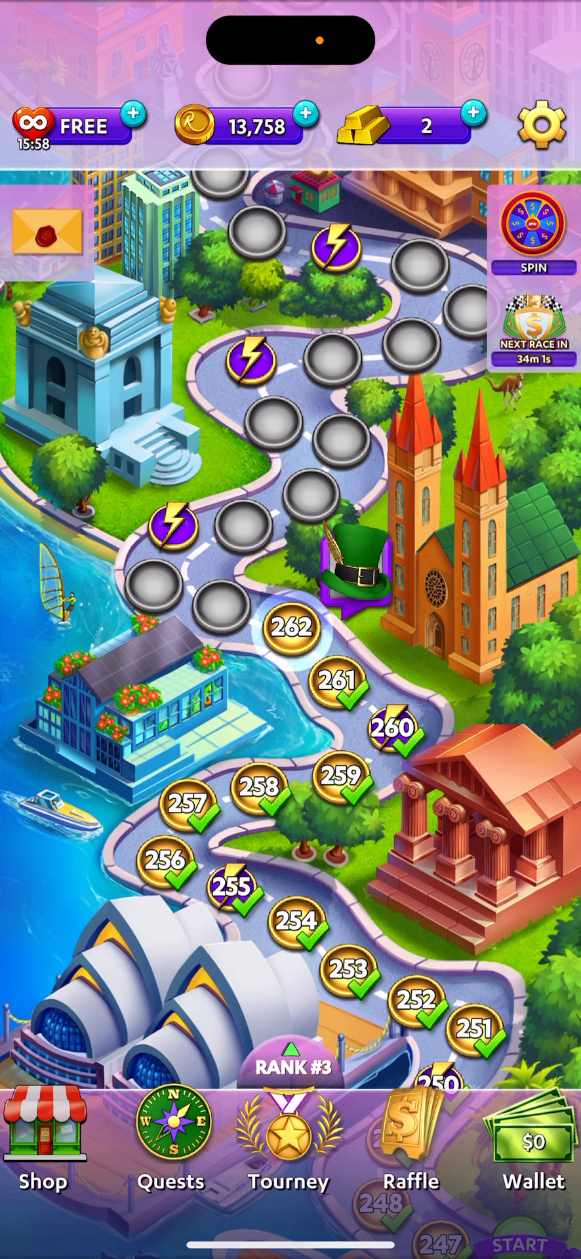
key("home")
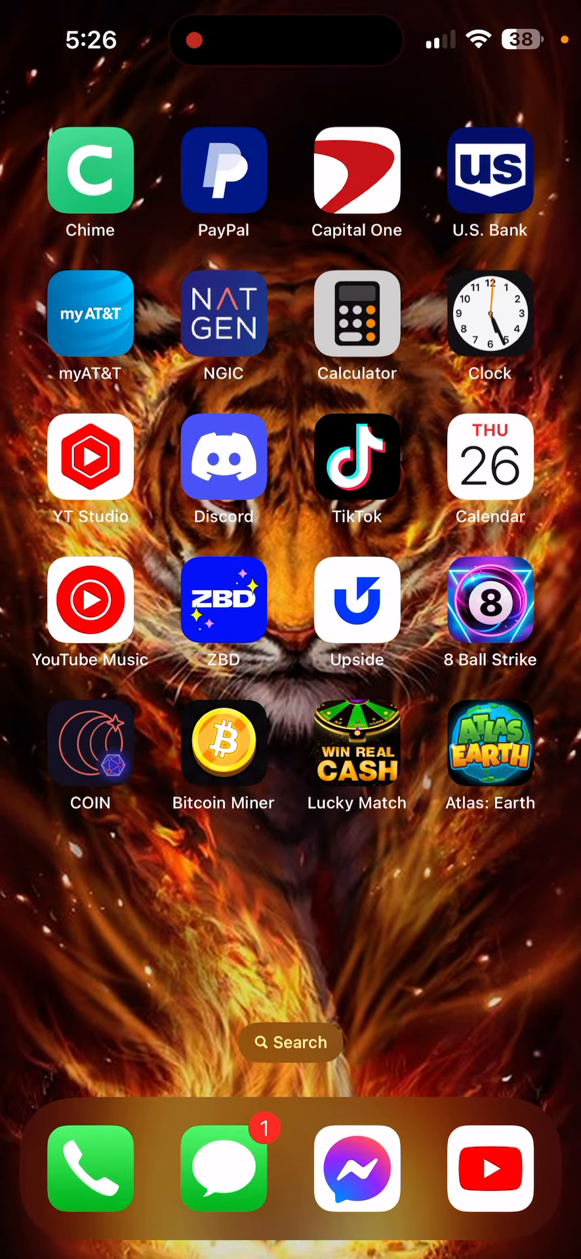